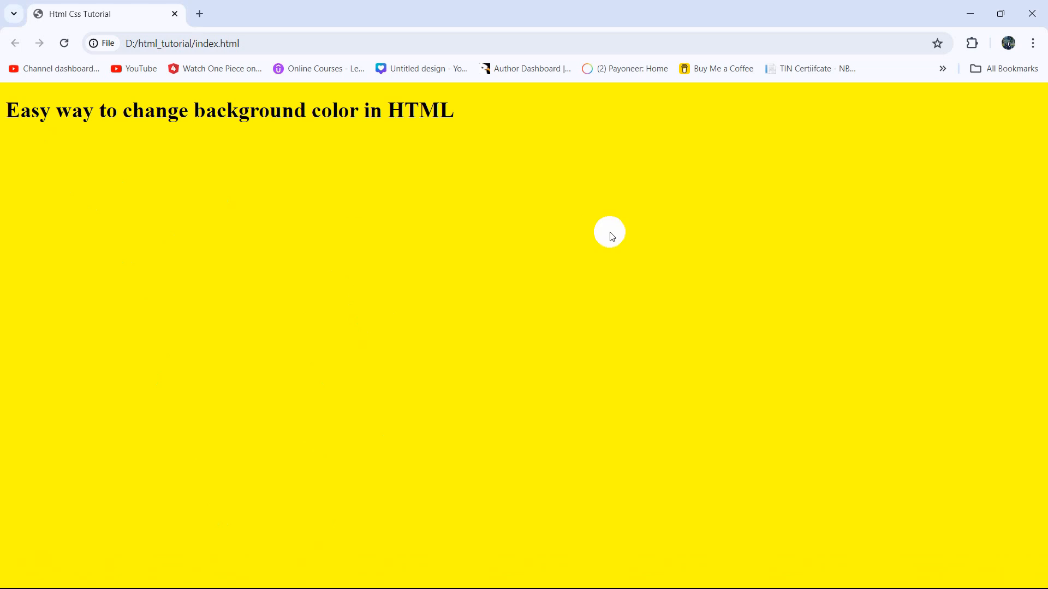
mouse_move(408, 190)
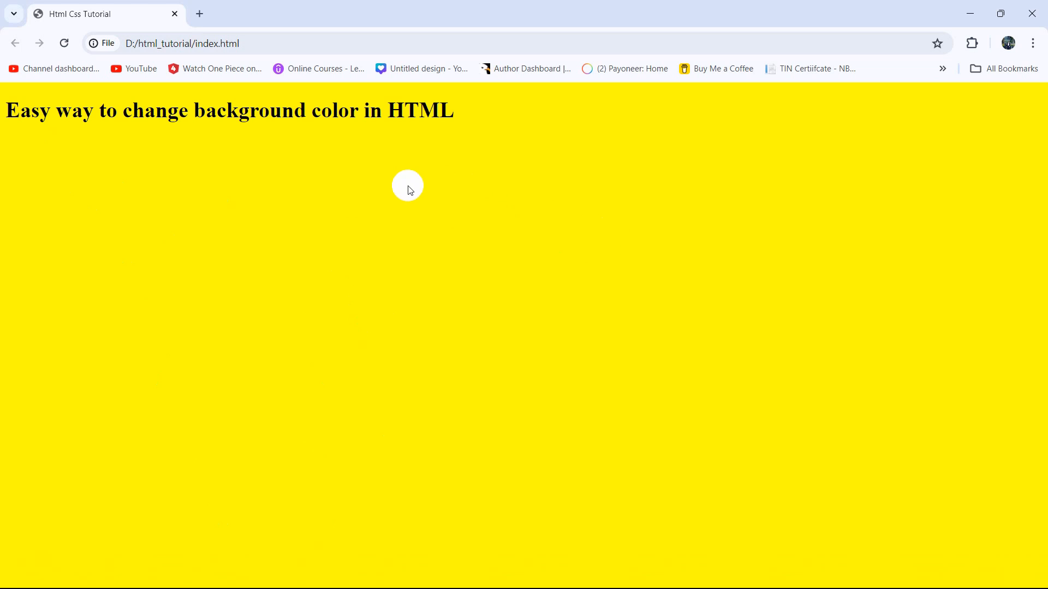
mouse_move(236, 219)
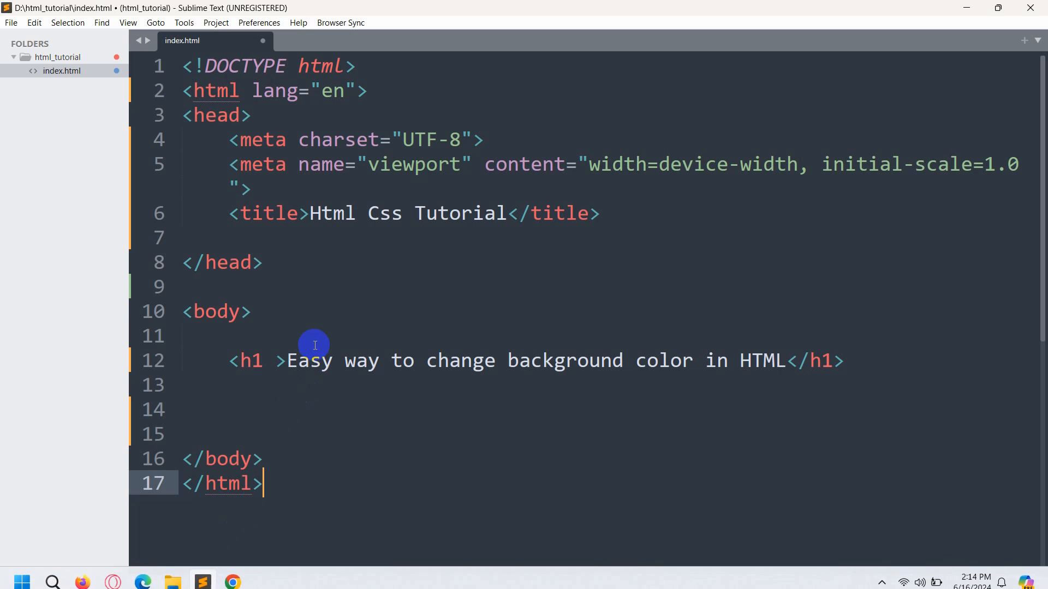
Remove the space in <h1 >, add bgcolor="red" to the body tag, and save
click(274, 361)
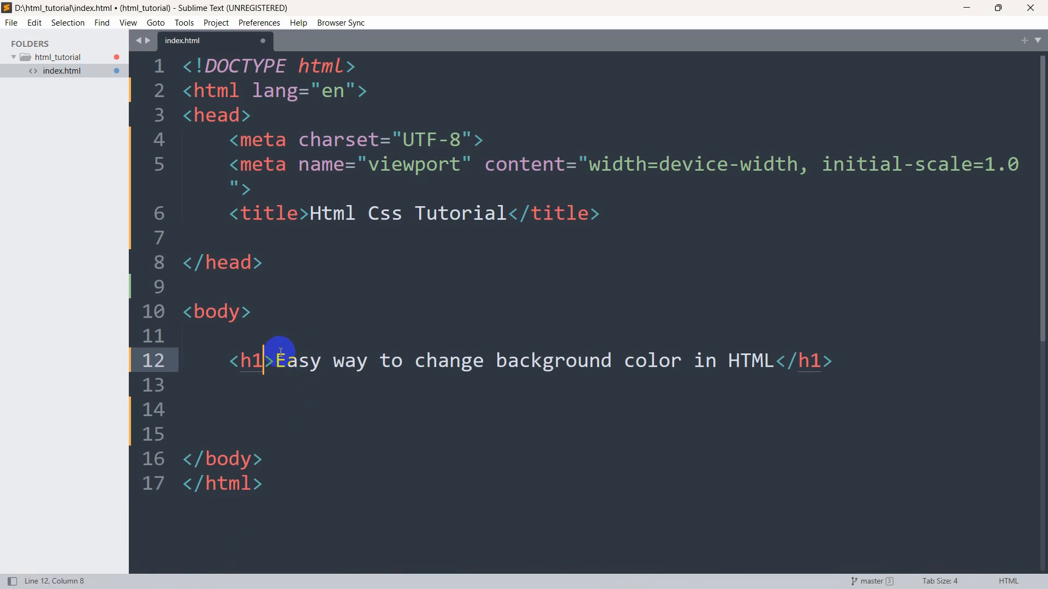
mouse_move(594, 361)
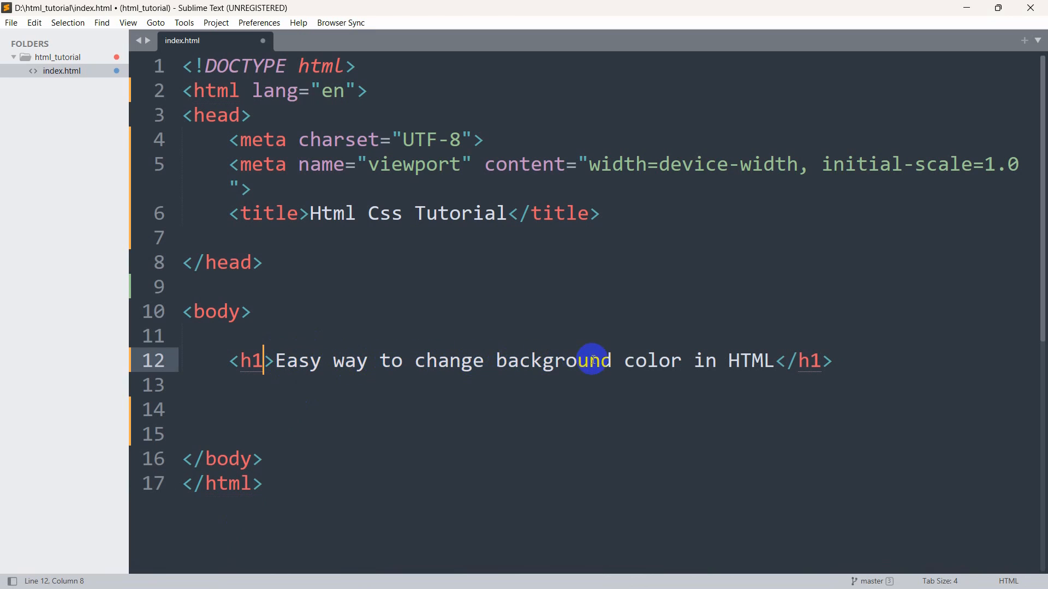
mouse_move(193, 311)
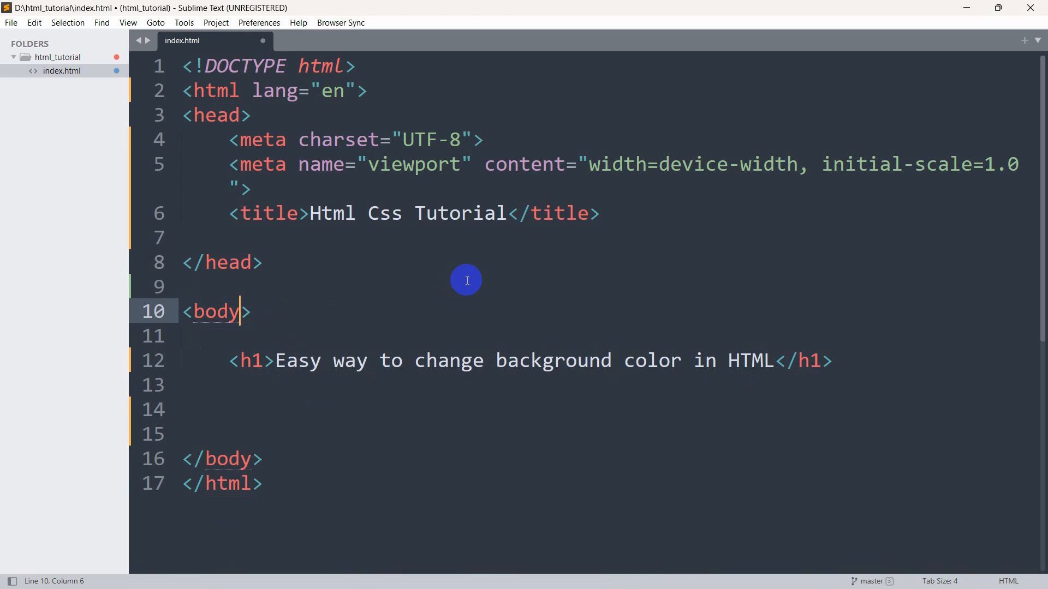
text(bgcolor=")
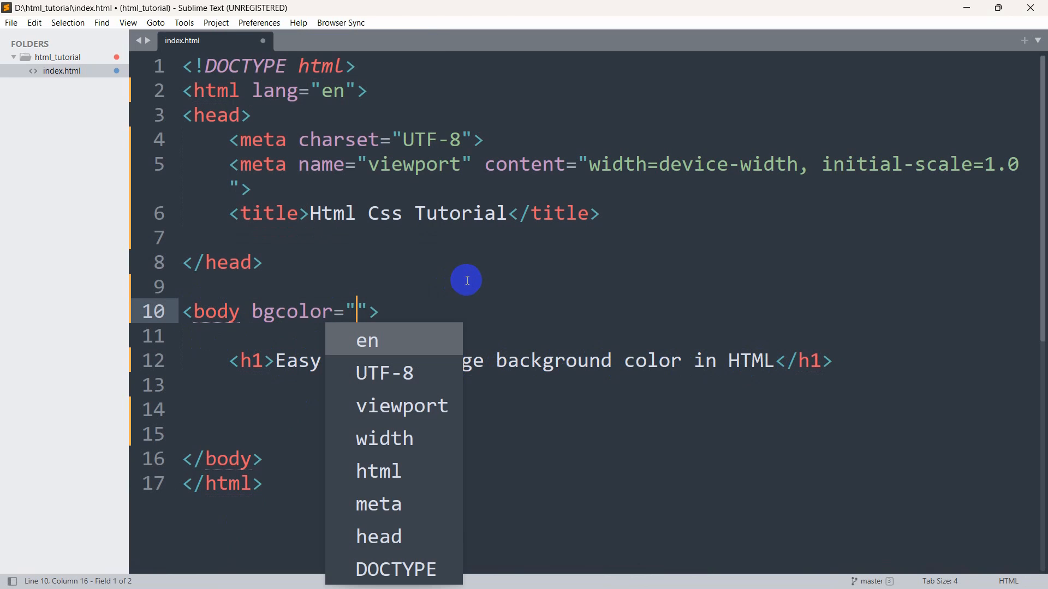
text(red)
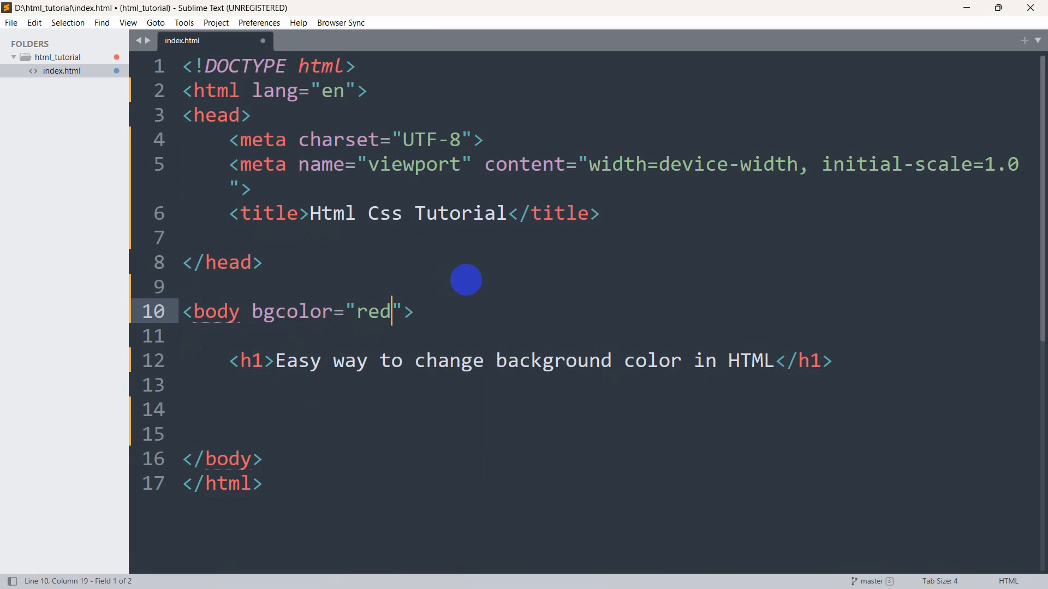
key(ctrl+s)
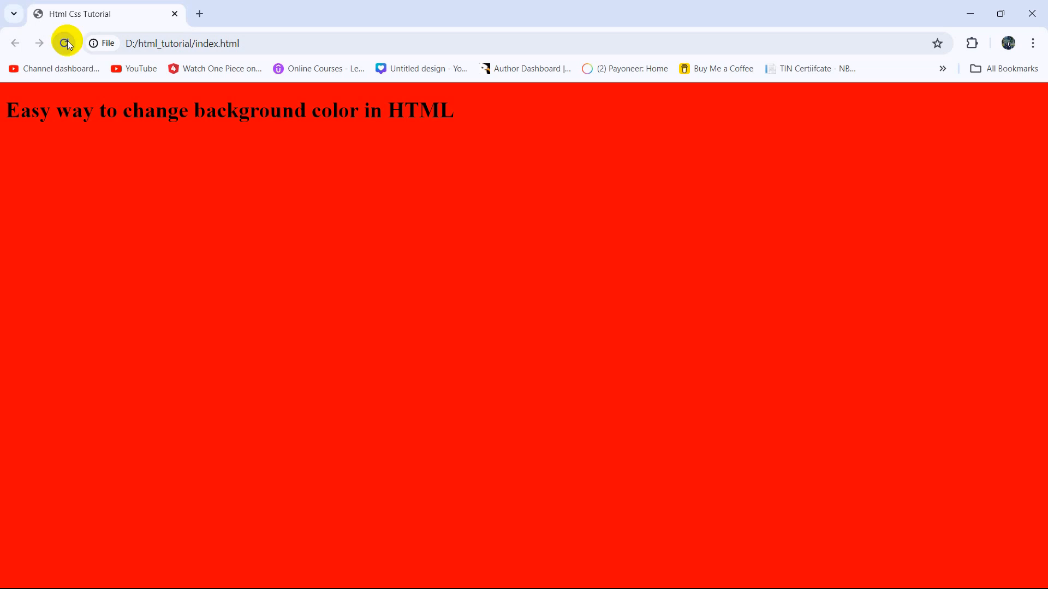
Reload Chrome to show the red page, then start a <style> tag in the editor
click(64, 44)
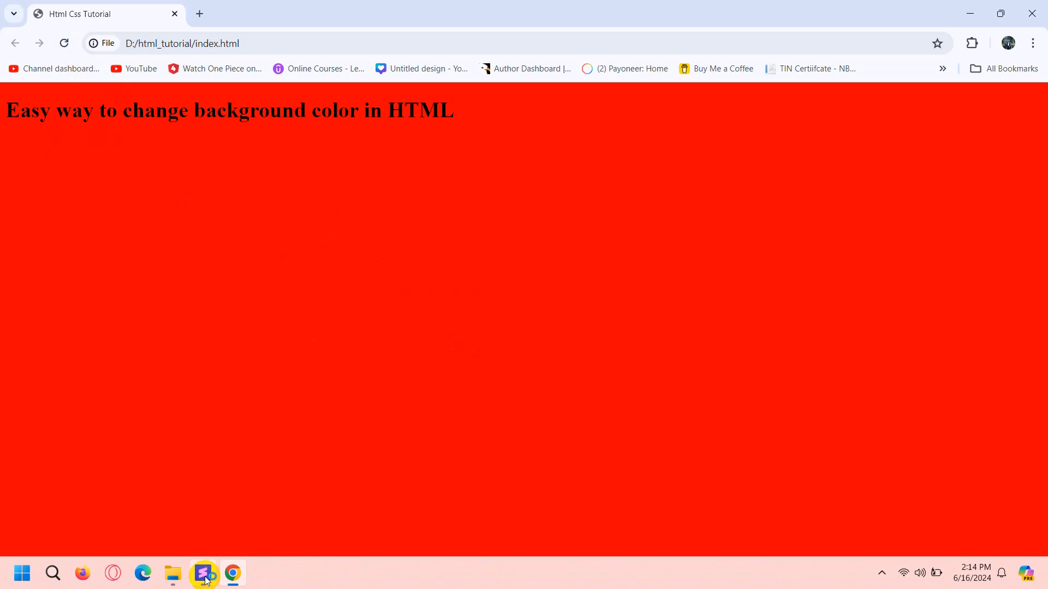
click(202, 573)
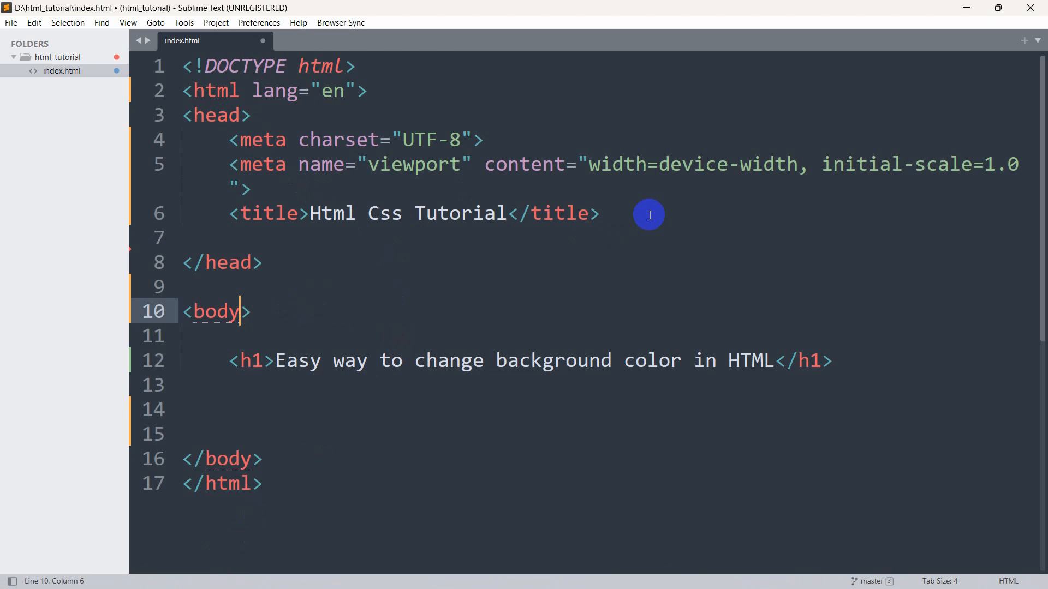
text(<style type="text/css">)
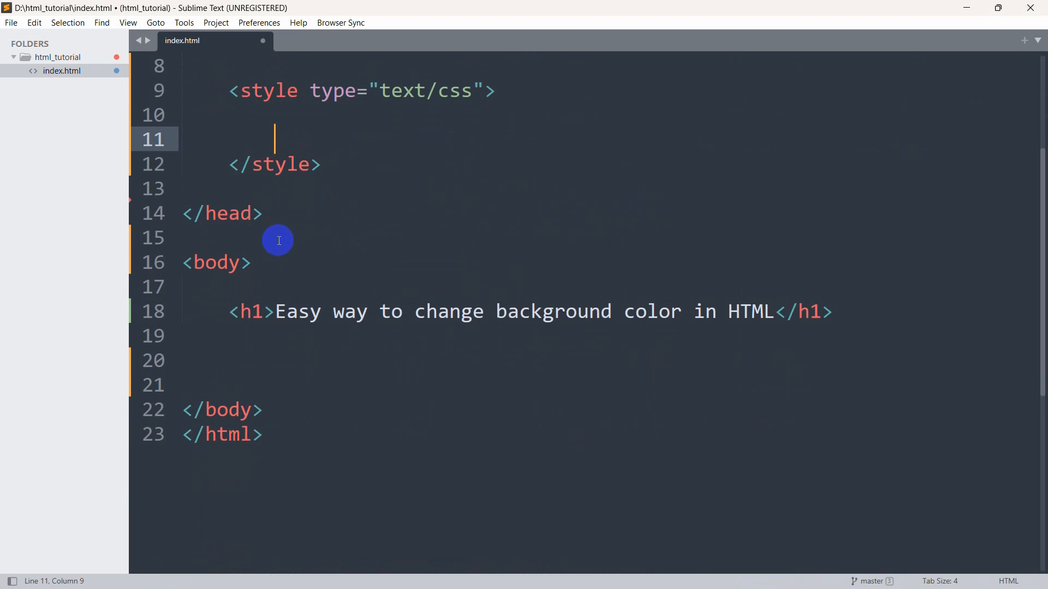
Write the rule body { background-color: skyblue; } inside the style block
double_click(215, 262)
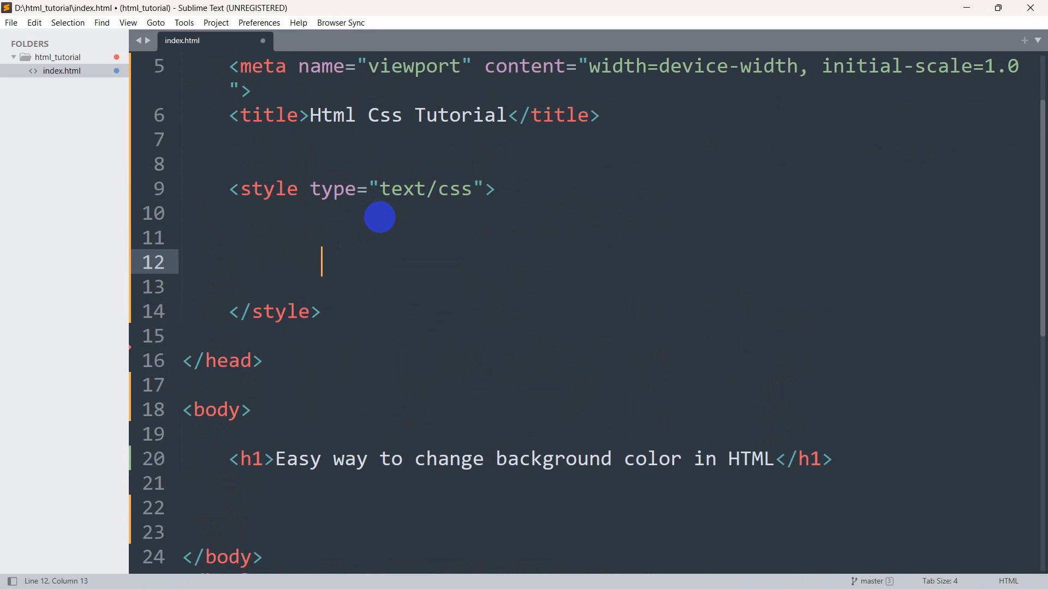
text(body)
click(602, 287)
text({)
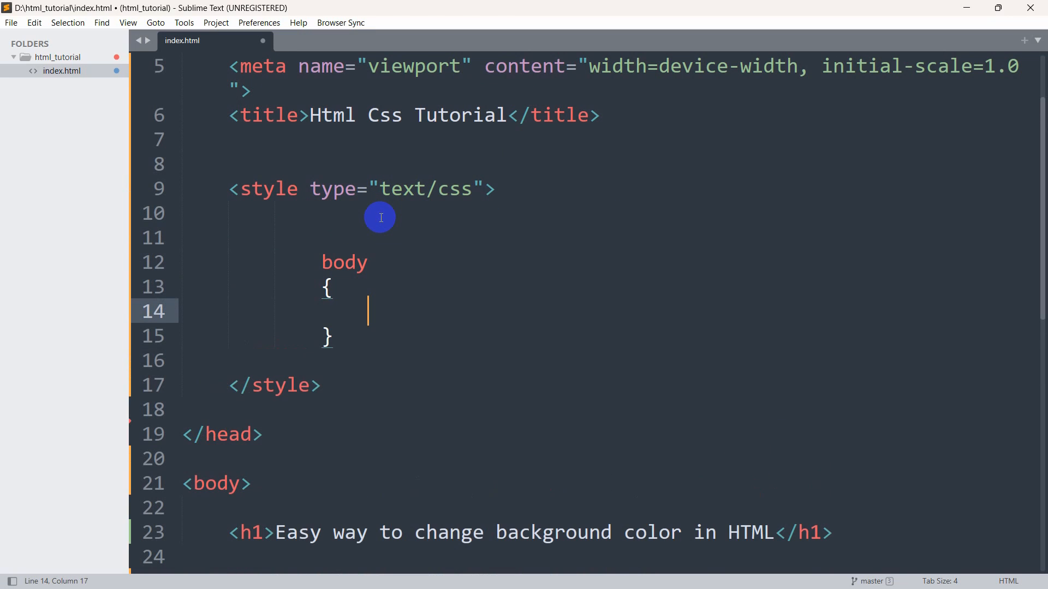
text(background-color: s;)
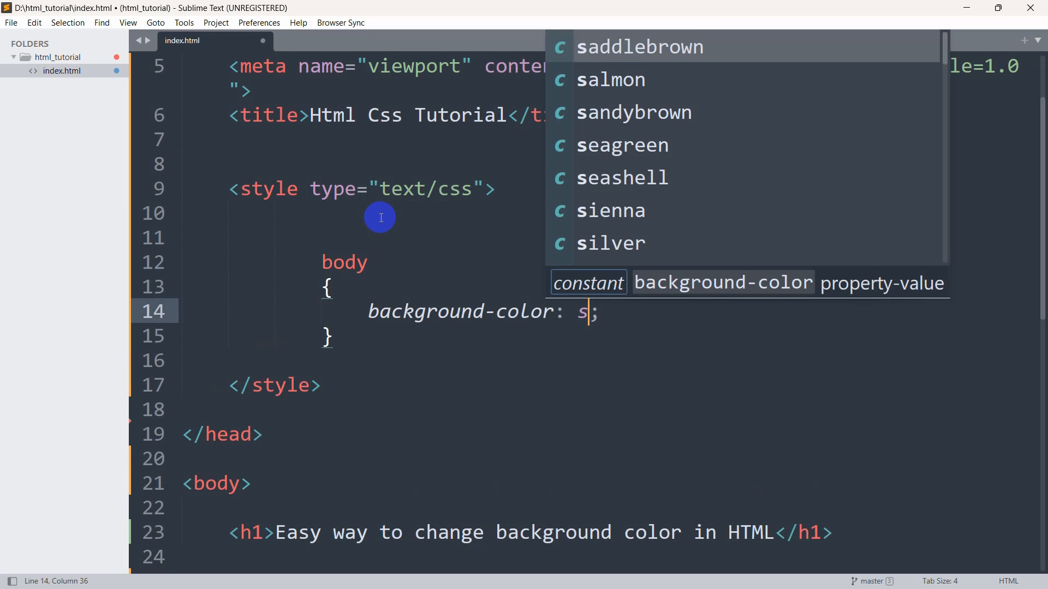
text(kyblue)
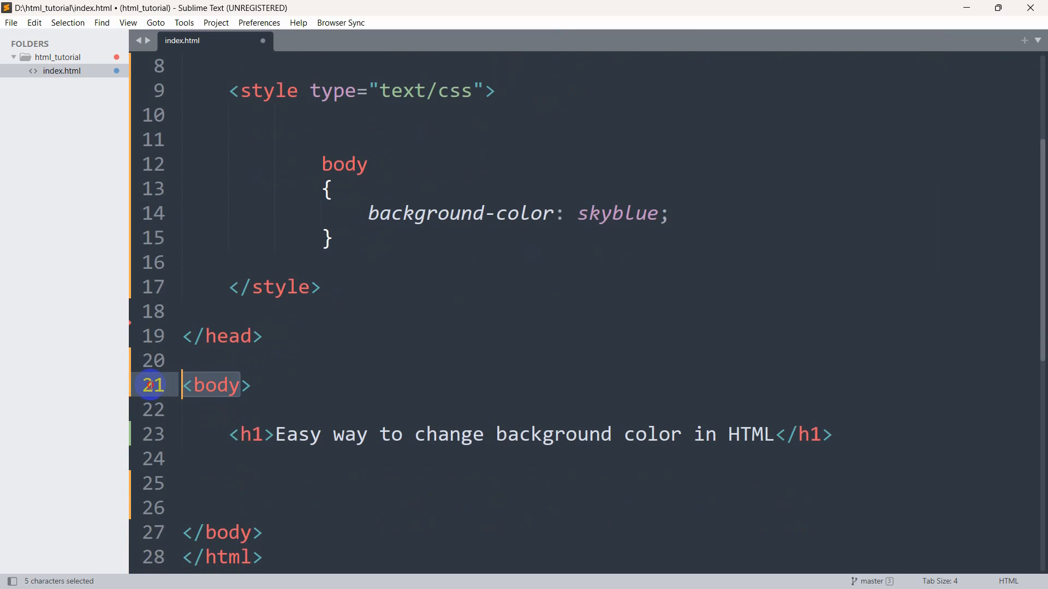
Highlight the body selector and the background-color declaration to explain them
double_click(342, 164)
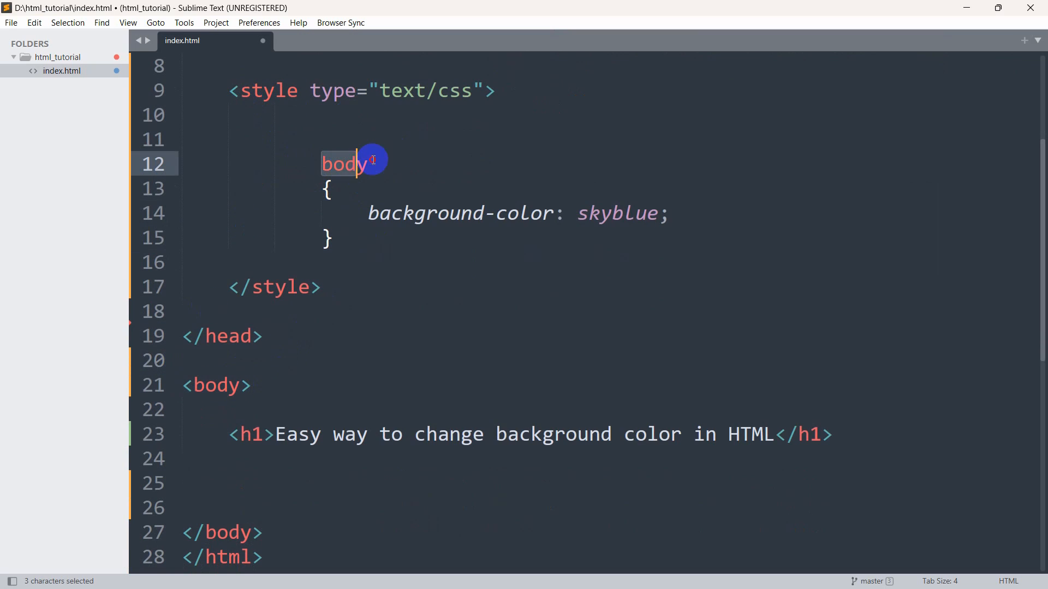
drag(374, 163, 327, 214)
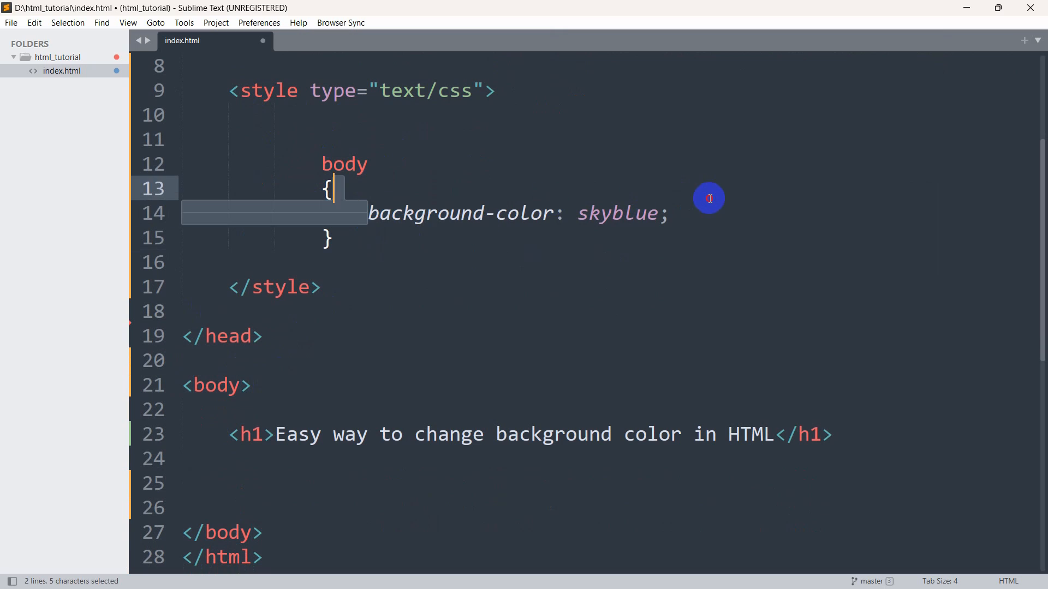
click(669, 213)
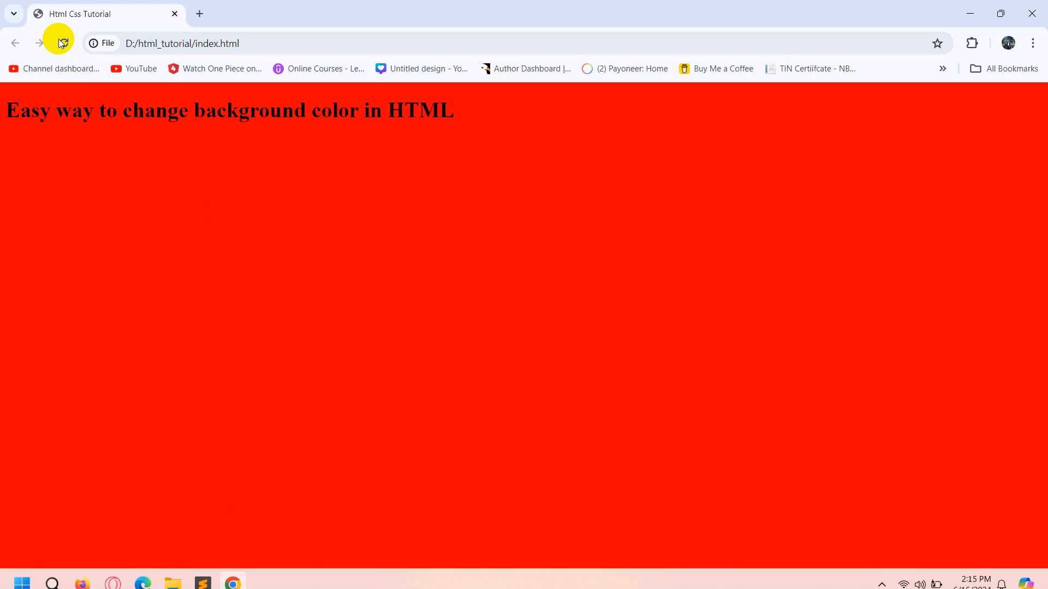
Reload Chrome to confirm the skyblue body background behind the heading
click(63, 43)
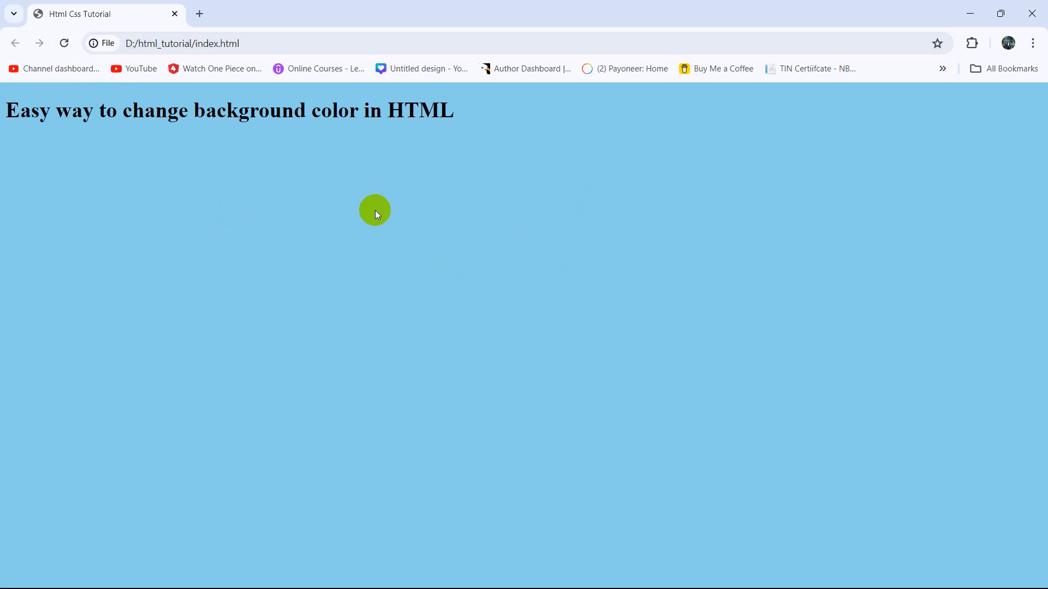
mouse_move(425, 191)
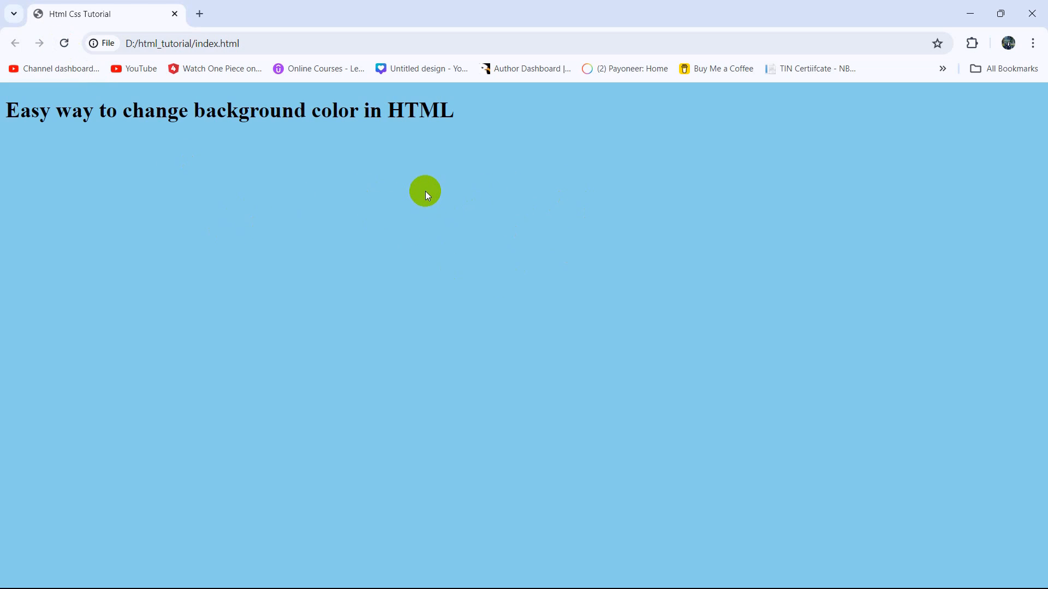
mouse_move(95, 137)
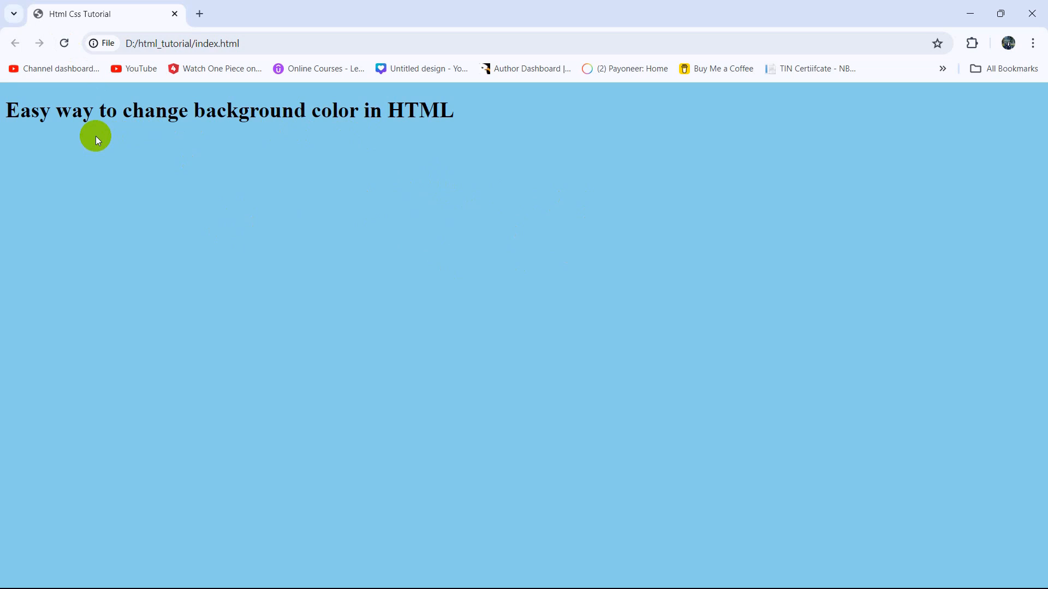